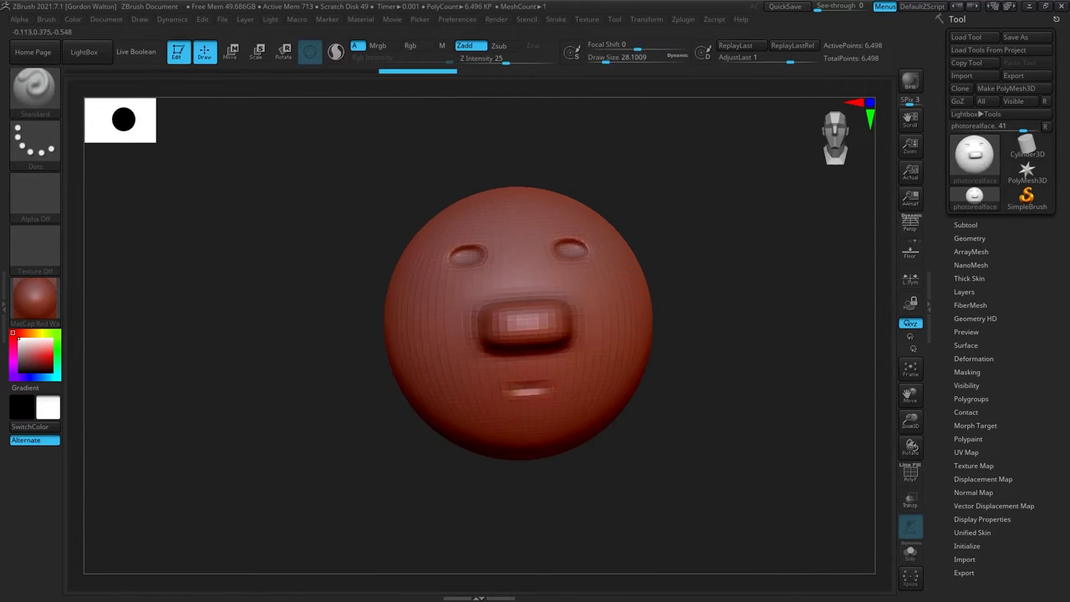
Select the Star 3D primitive from the Tool palette's tool picker
{"action": "left_click", "coordinate": [1027, 151]}
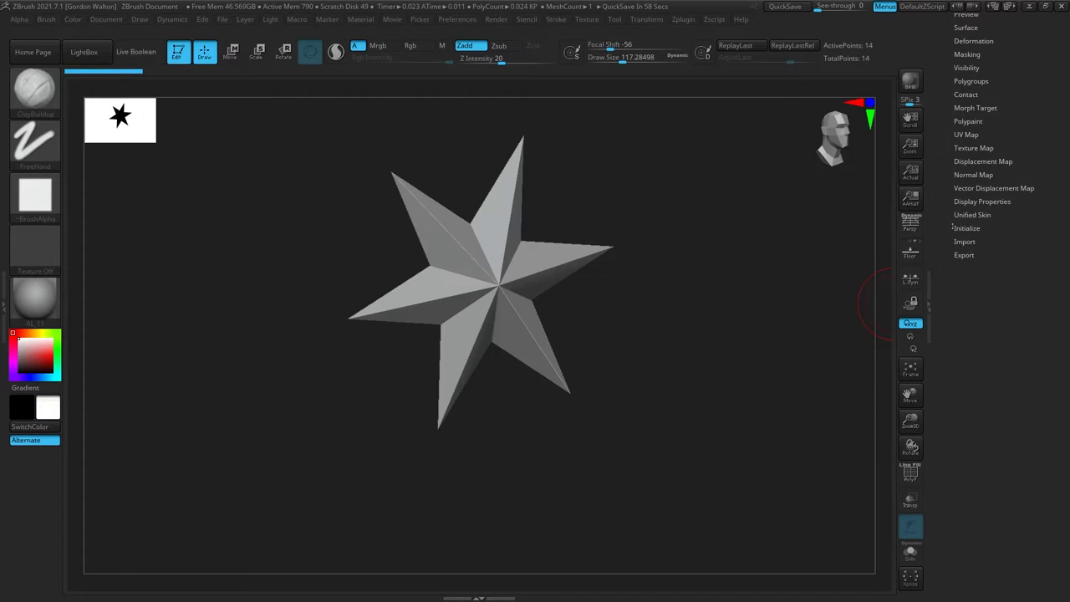
In Tool > Initialize, reset the star to a low-poly QSphere with PolyF on
{"action": "left_click", "coordinate": [968, 227]}
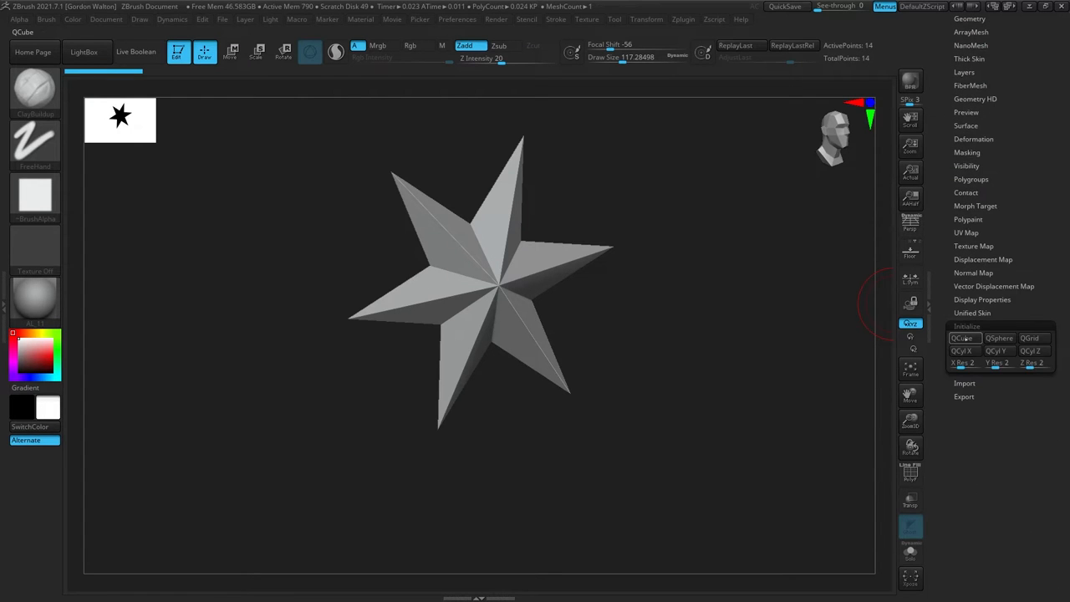
{"action": "mouse_move", "coordinate": [963, 351]}
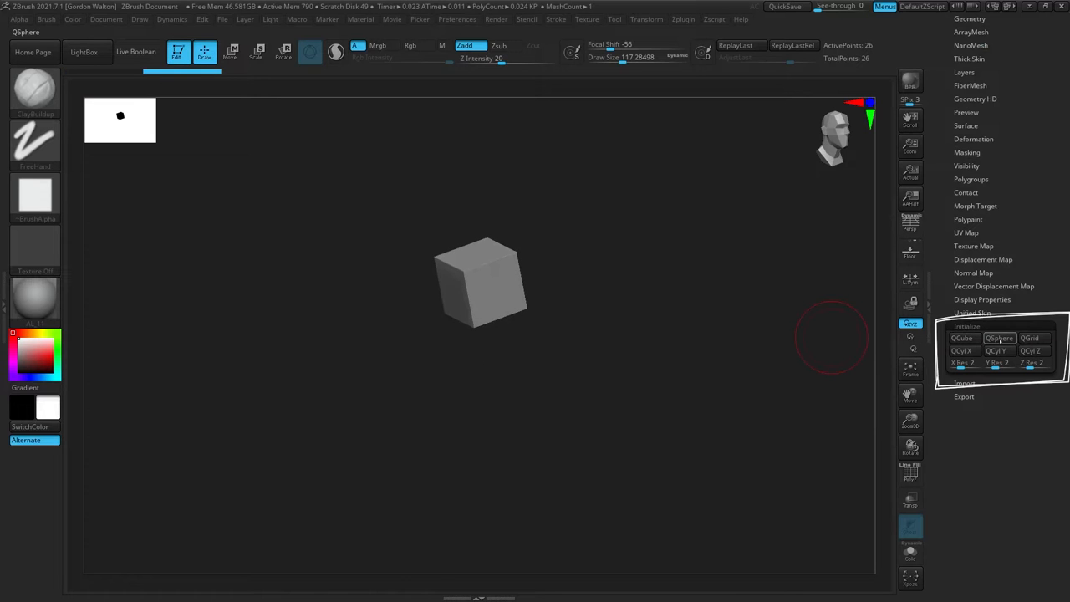
{"action": "left_click", "coordinate": [991, 337]}
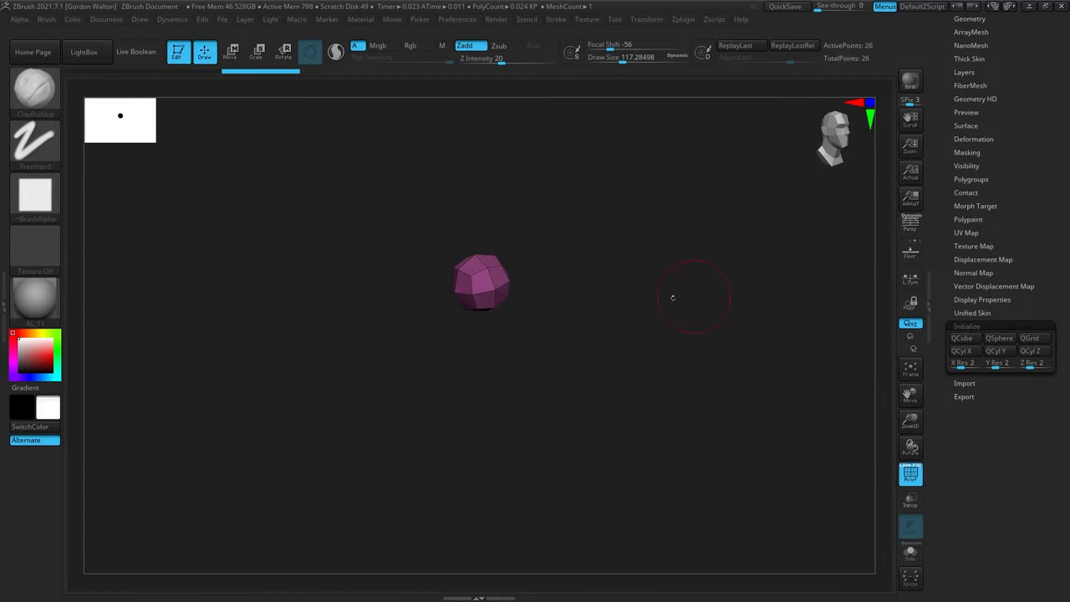
{"action": "left_click", "coordinate": [1027, 336]}
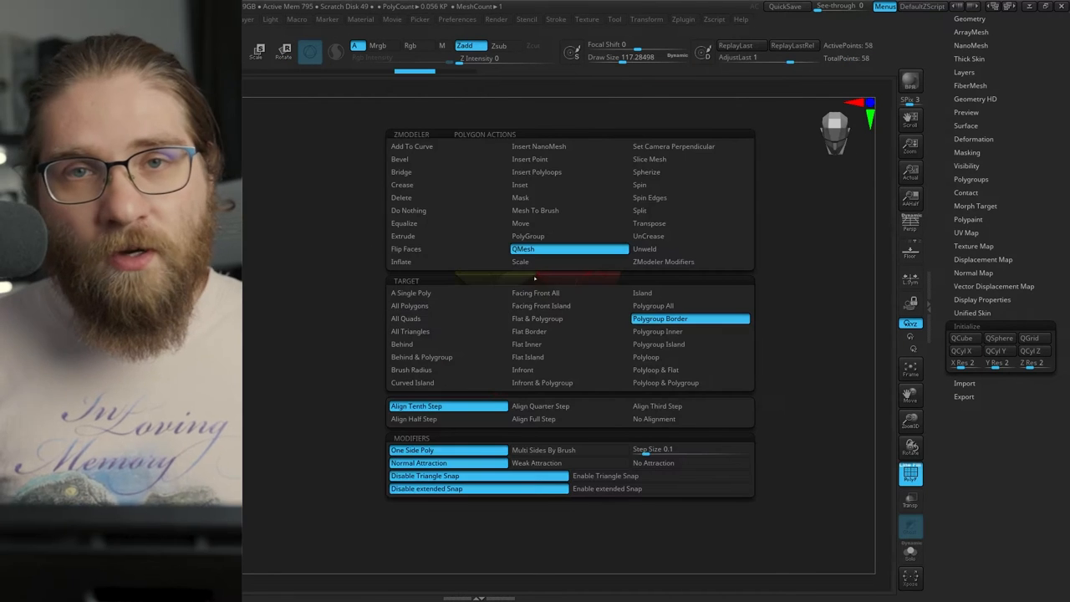
{"action": "mouse_move", "coordinate": [421, 357]}
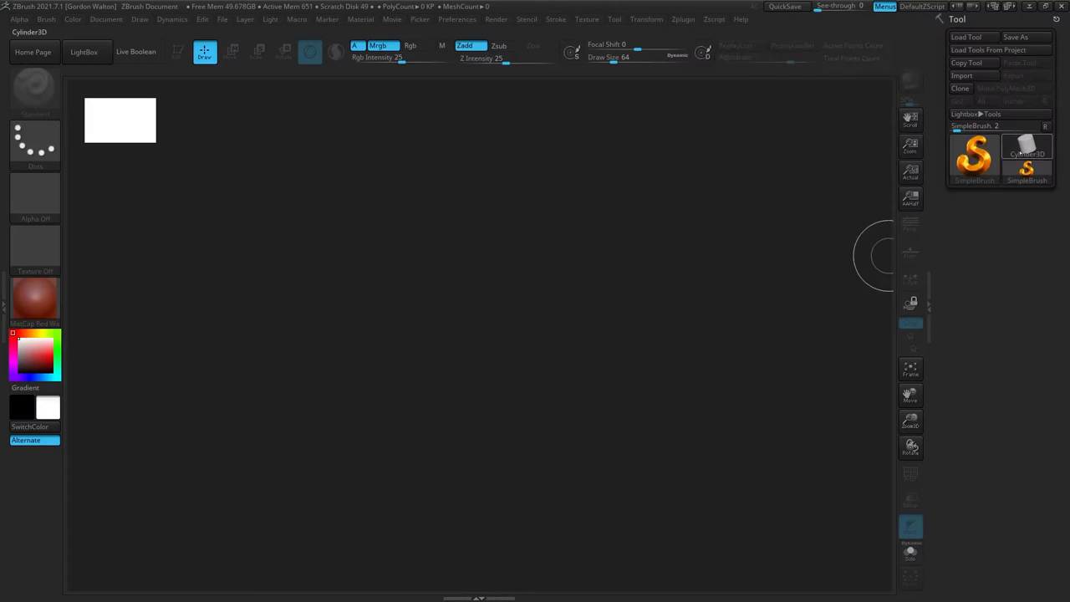
Select Cylinder3D, then switch to the ZSphere tool to begin an armature
{"action": "left_click", "coordinate": [1025, 149]}
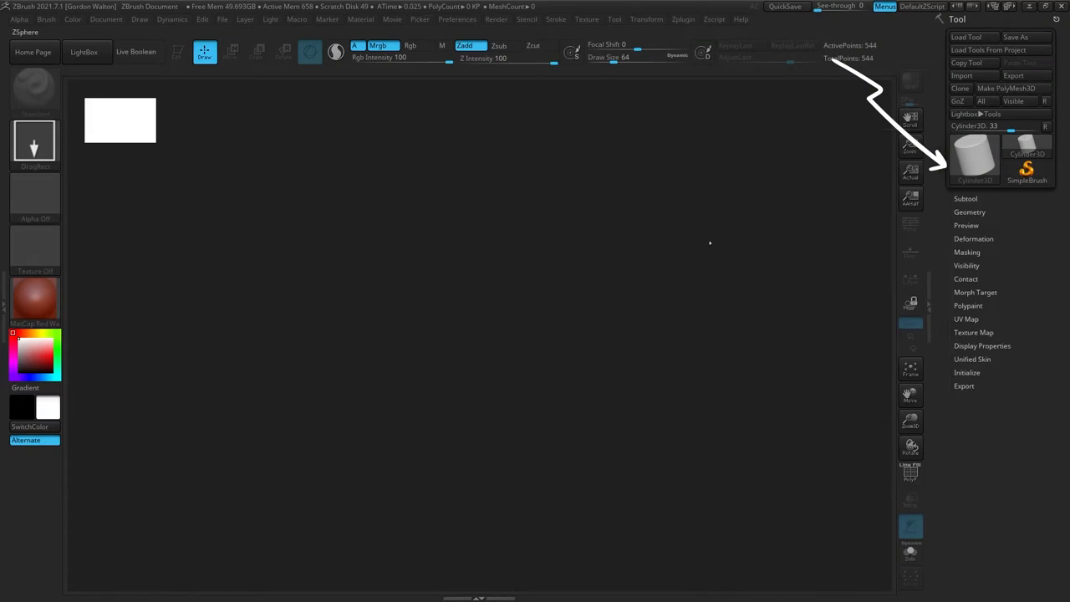
{"action": "left_click", "coordinate": [973, 154]}
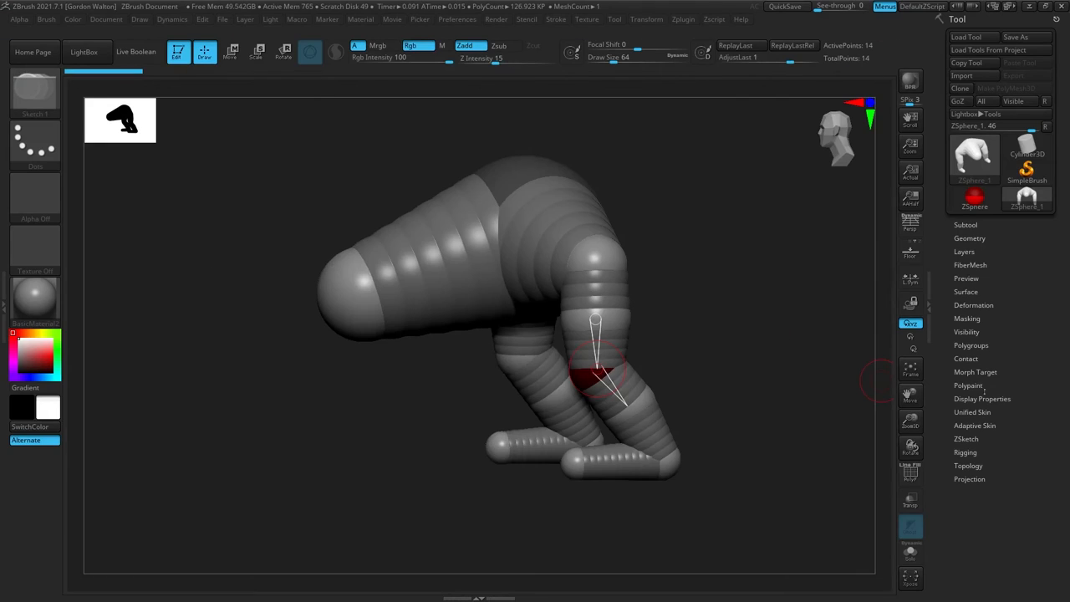
{"action": "left_click", "coordinate": [975, 425]}
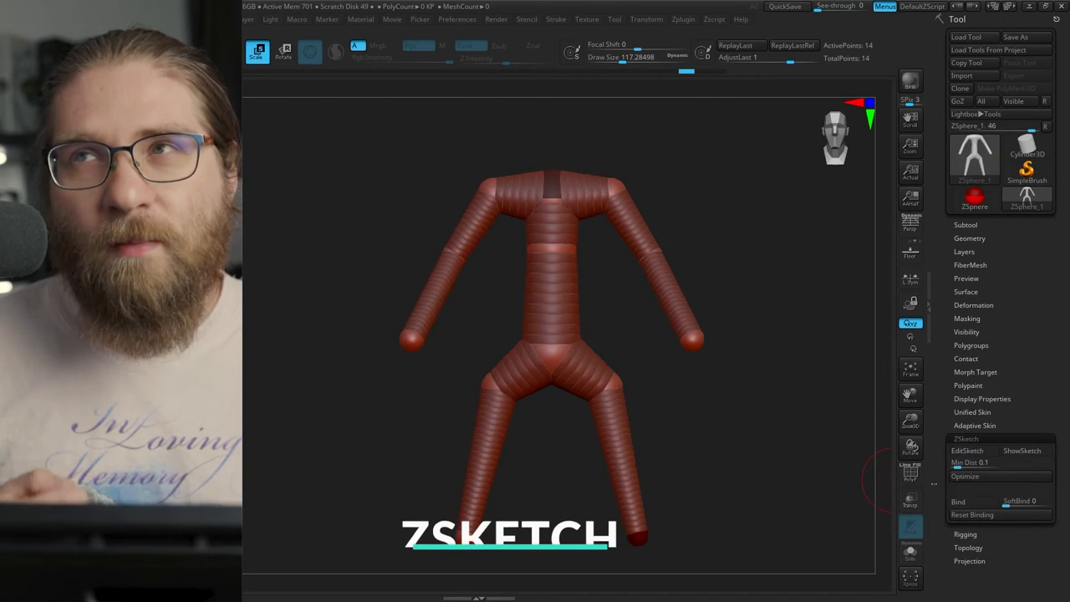
Enable EditSketch in Tool > ZSketch and sketch volume strokes over the armature
{"action": "left_click", "coordinate": [967, 450]}
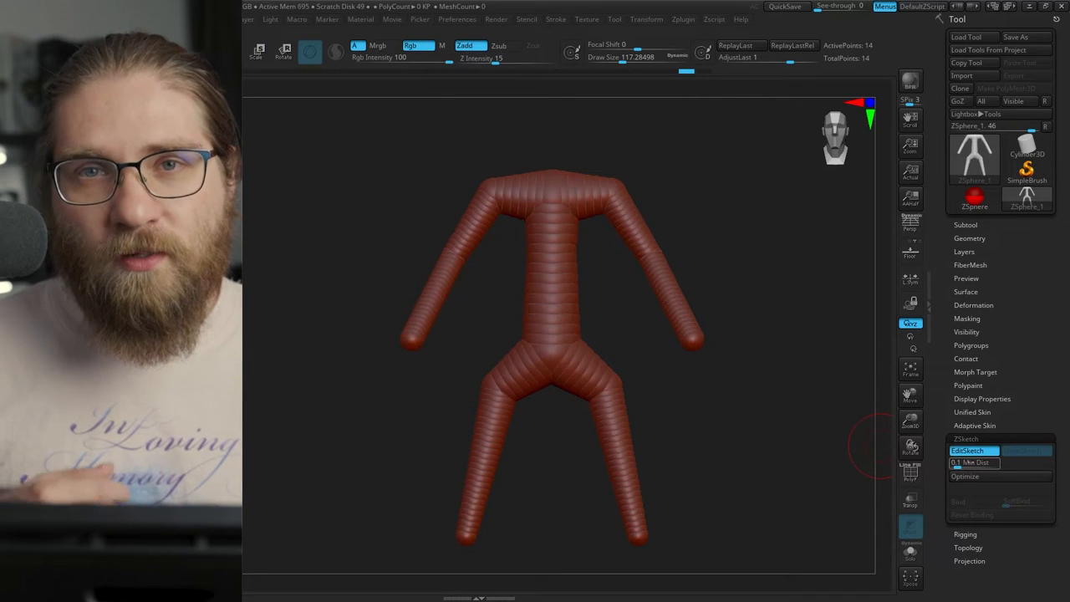
{"action": "left_click_drag", "start_coordinate": [548, 192], "coordinate": [577, 184]}
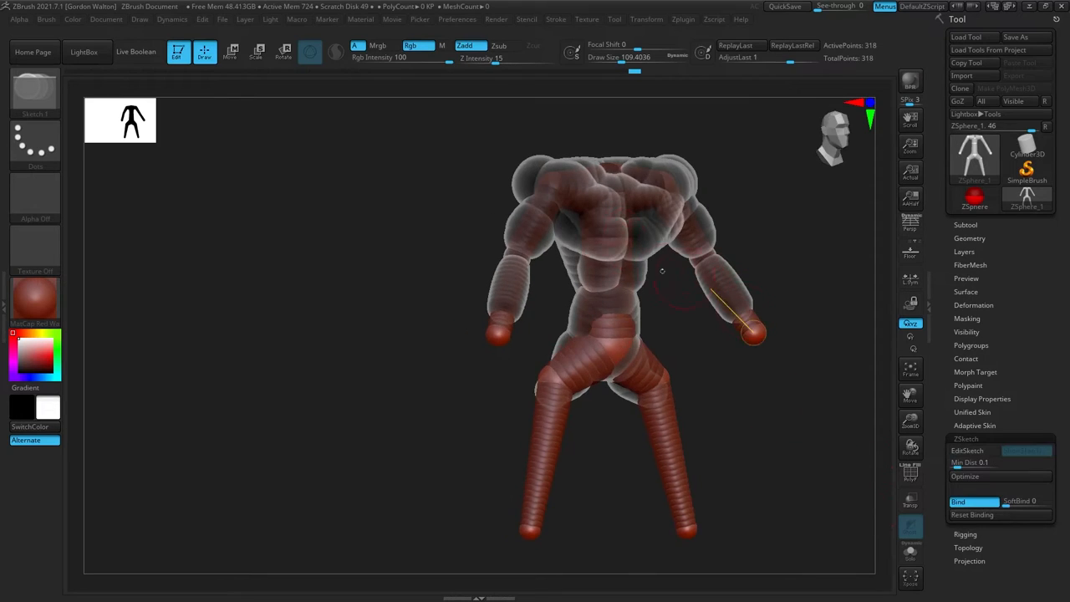
Make the PM3D_Cylinder3D polymesh the active tool
{"action": "left_click", "coordinate": [232, 51]}
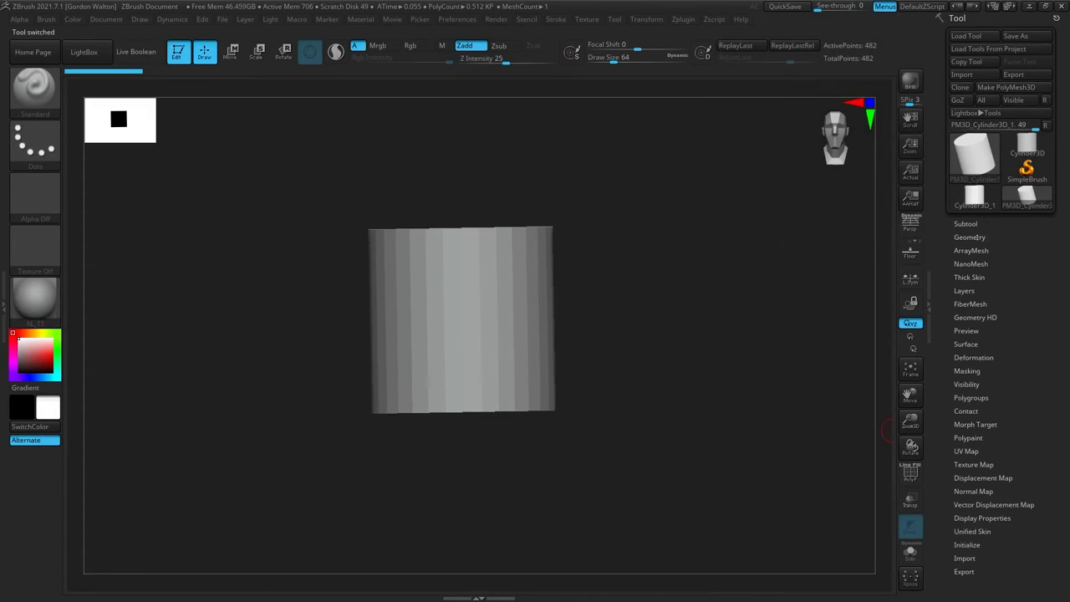
Enable ShadowBox in Tool > Geometry and draw a MaskPen ring on the front plane
{"action": "left_click", "coordinate": [968, 236]}
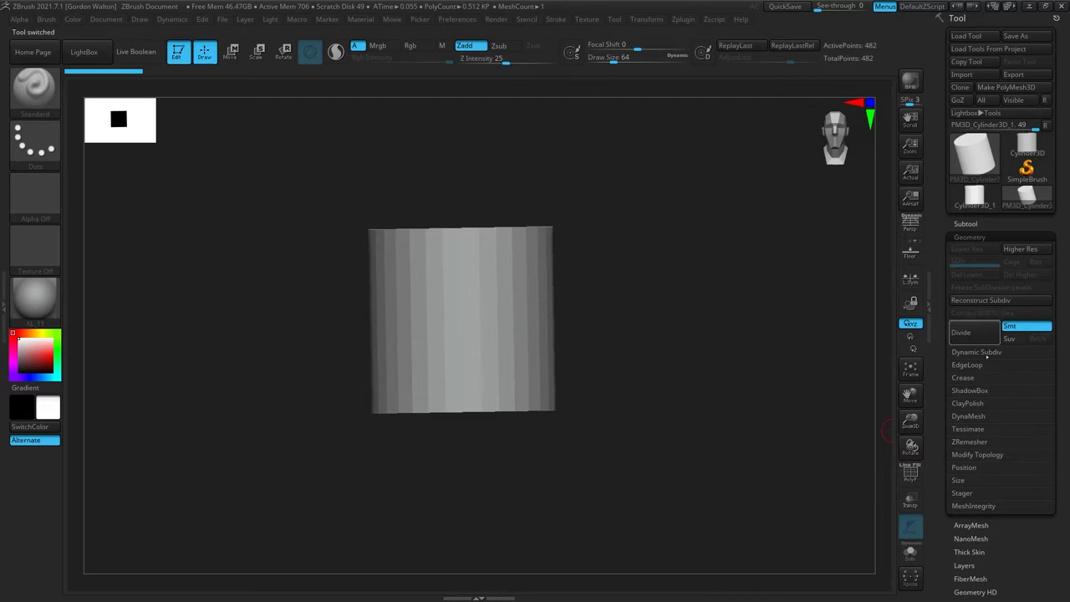
{"action": "left_click", "coordinate": [964, 391]}
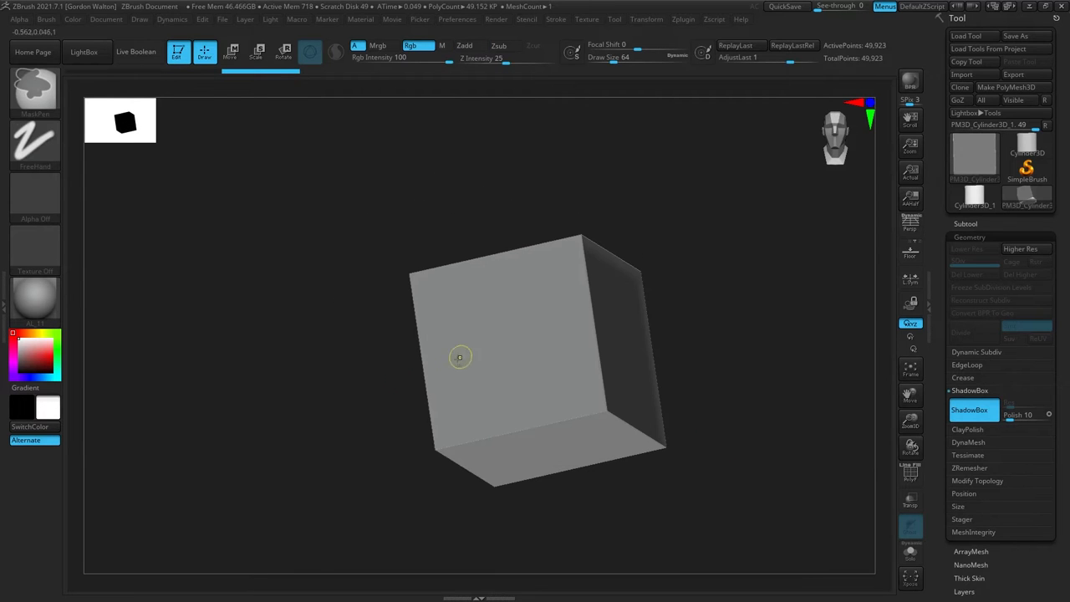
{"action": "left_click_drag", "start_coordinate": [469, 342], "coordinate": [527, 385]}
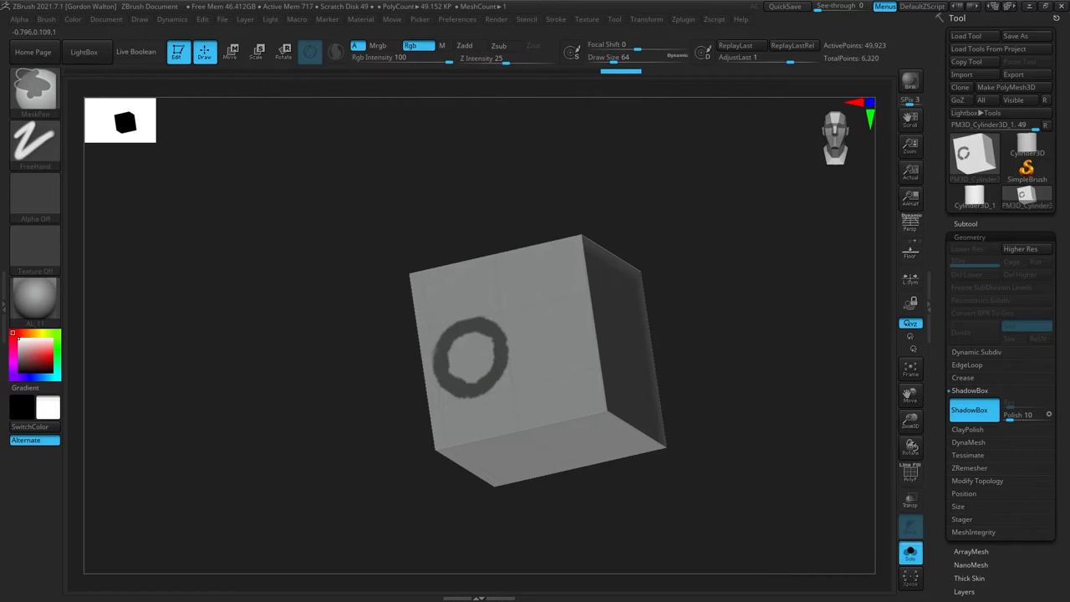
{"action": "left_click_drag", "start_coordinate": [472, 356], "coordinate": [556, 334]}
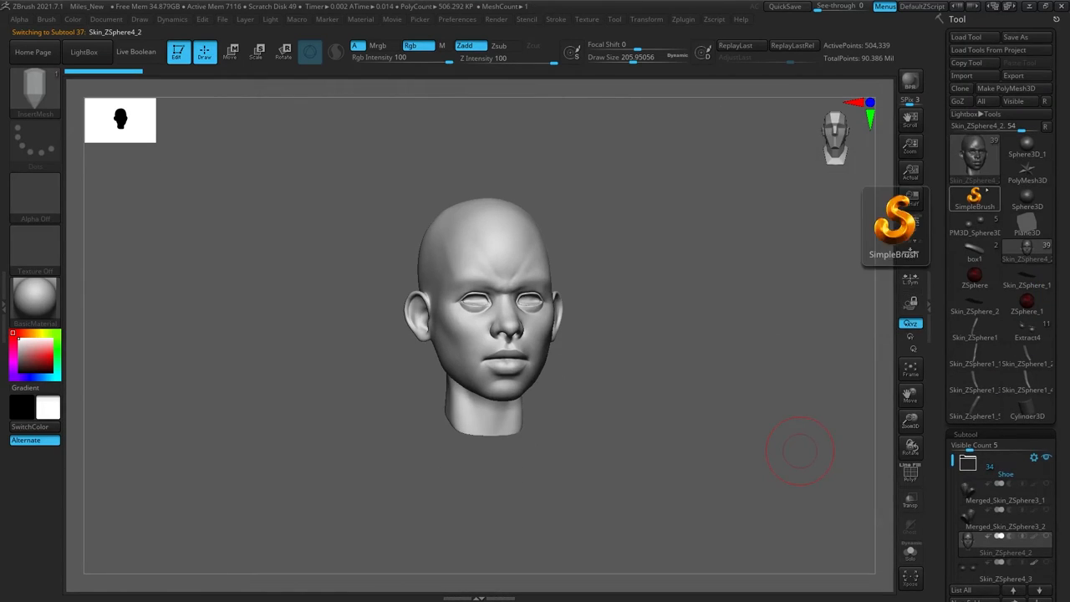
Switch to the sphere mesh over the head and expand the Tool > Topology options
{"action": "left_click", "coordinate": [975, 160]}
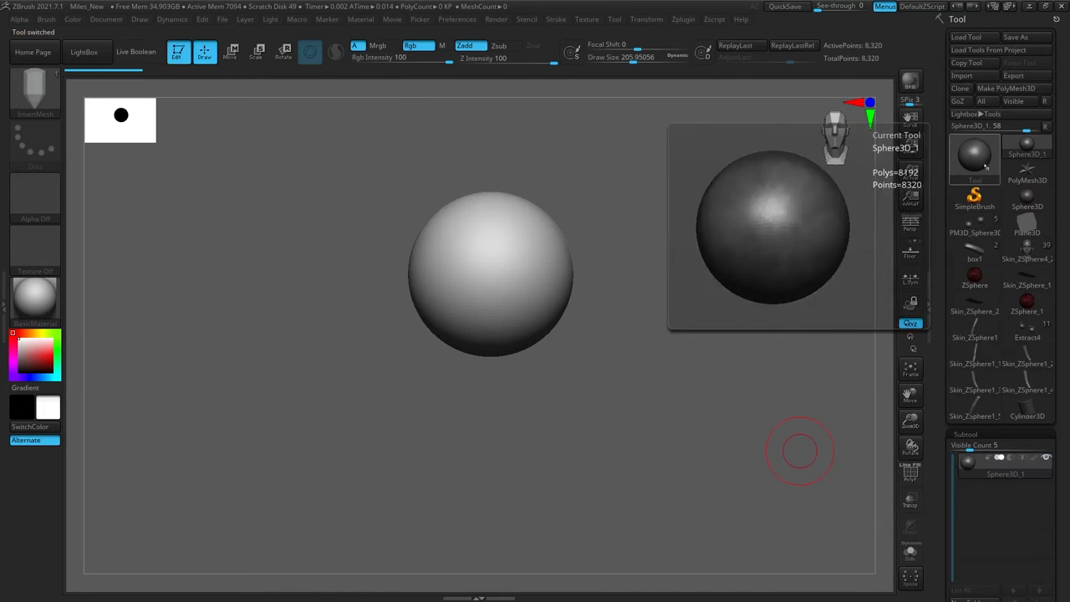
{"action": "left_click", "coordinate": [976, 159]}
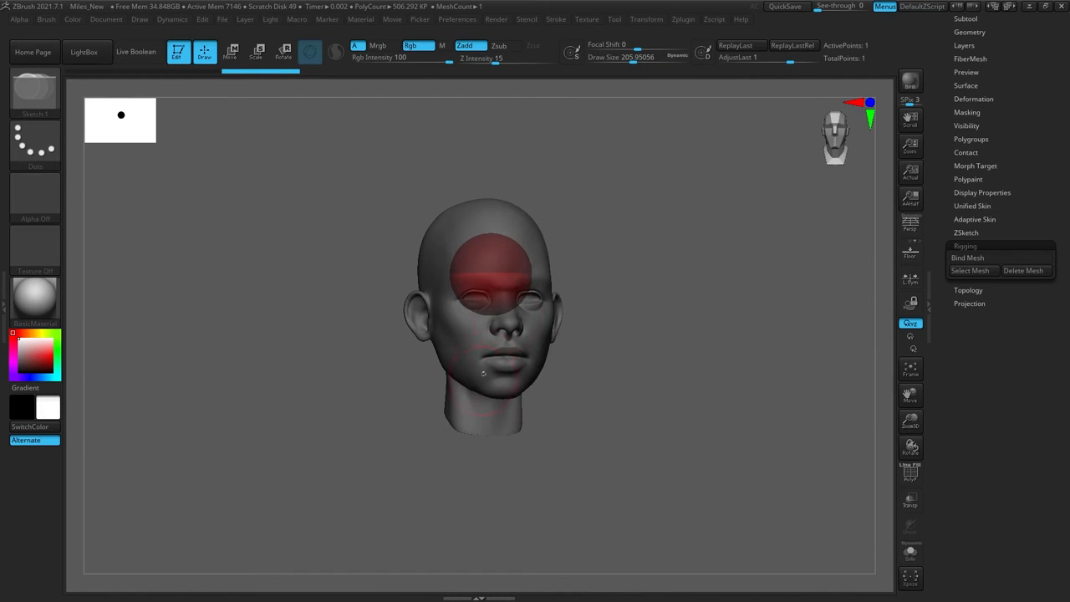
{"action": "left_click", "coordinate": [966, 290]}
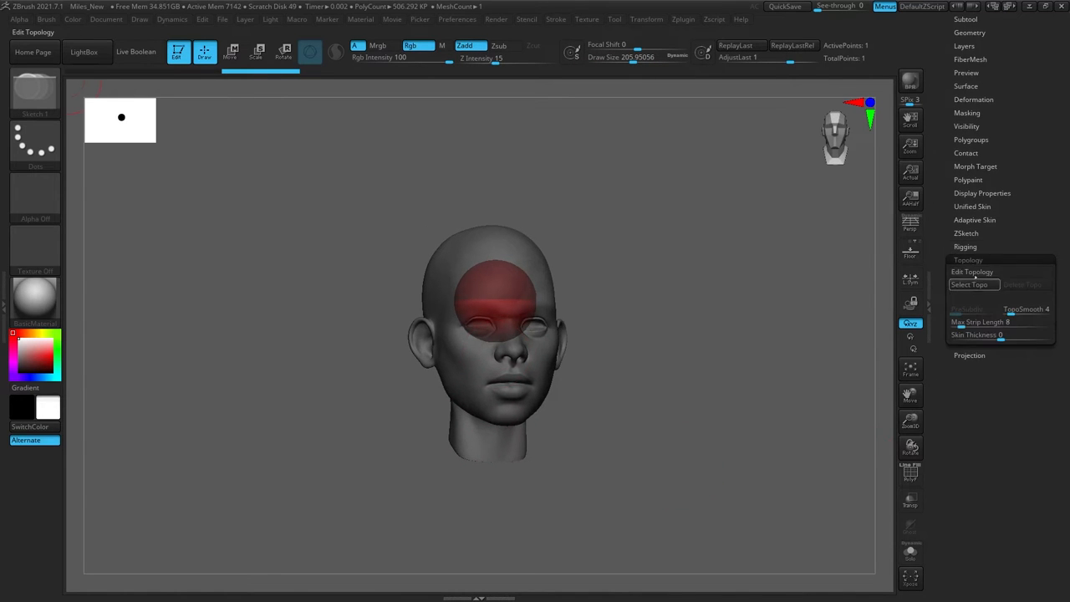
Turn on Edit Topology and place quad points across the forehead above the eye
{"action": "left_click", "coordinate": [975, 271]}
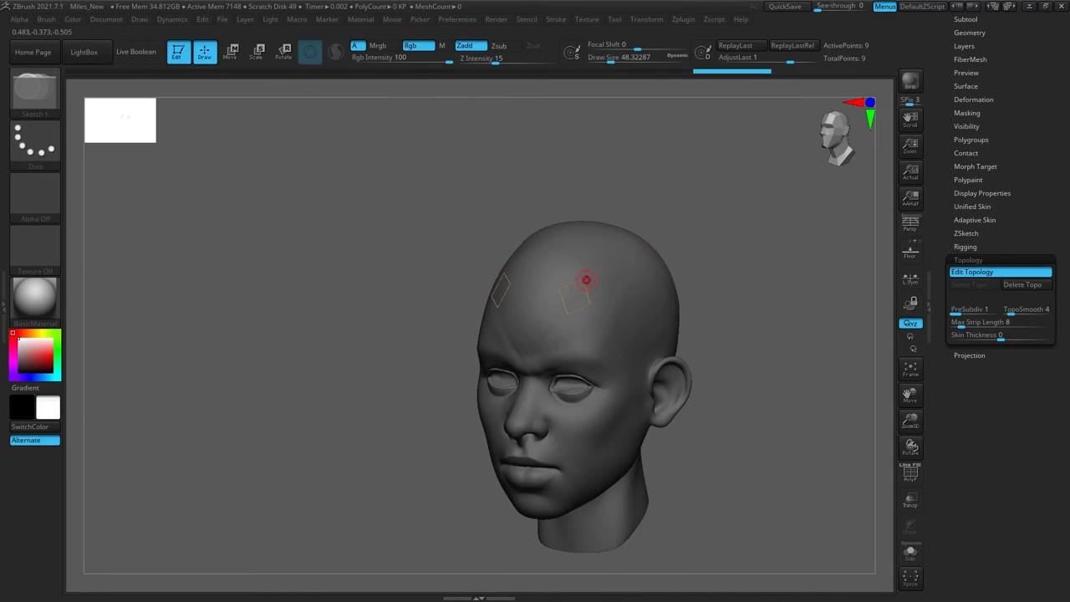
{"action": "left_click_drag", "start_coordinate": [585, 281], "coordinate": [569, 326]}
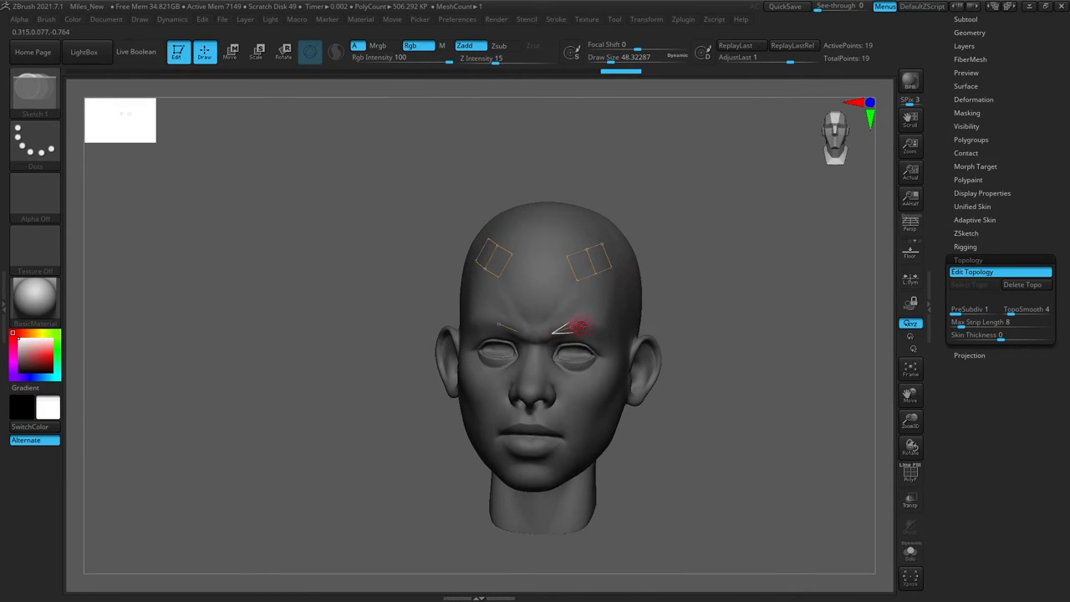
{"action": "left_click", "coordinate": [570, 313]}
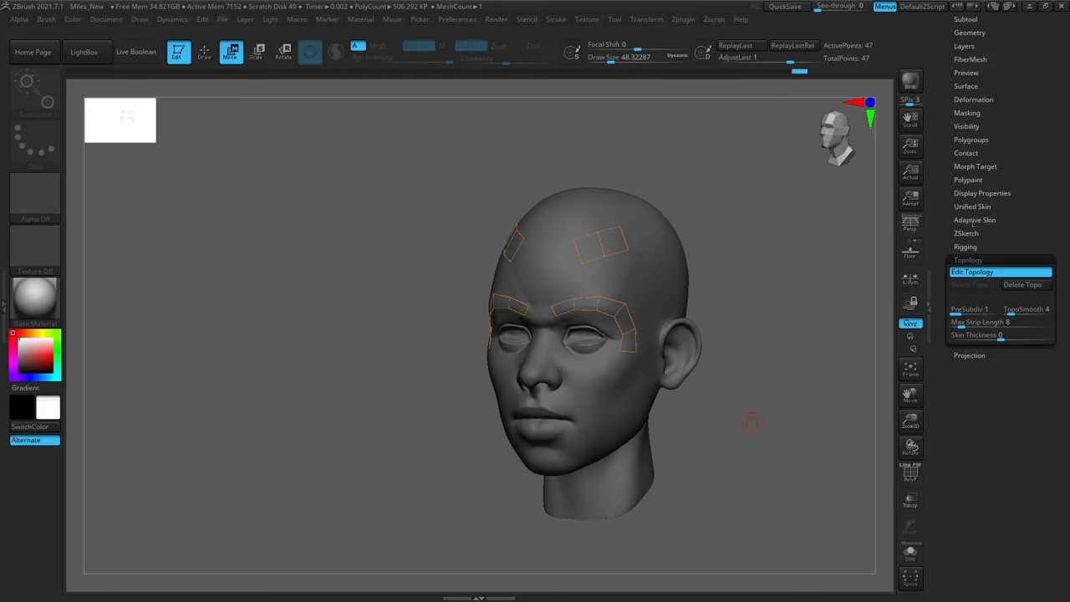
Open LightBox's Project tab to browse the Mannequin project files
{"action": "left_click", "coordinate": [976, 220]}
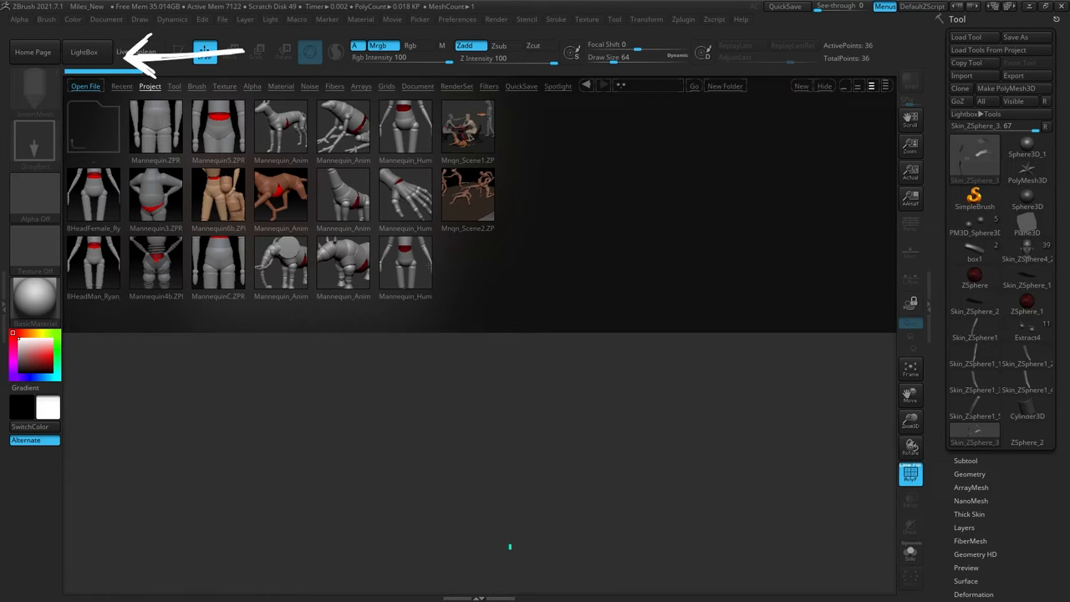
Open Mannequin_Human_Male.ZPR, then load the Male_PlanesofHead tool
{"action": "left_click", "coordinate": [406, 263]}
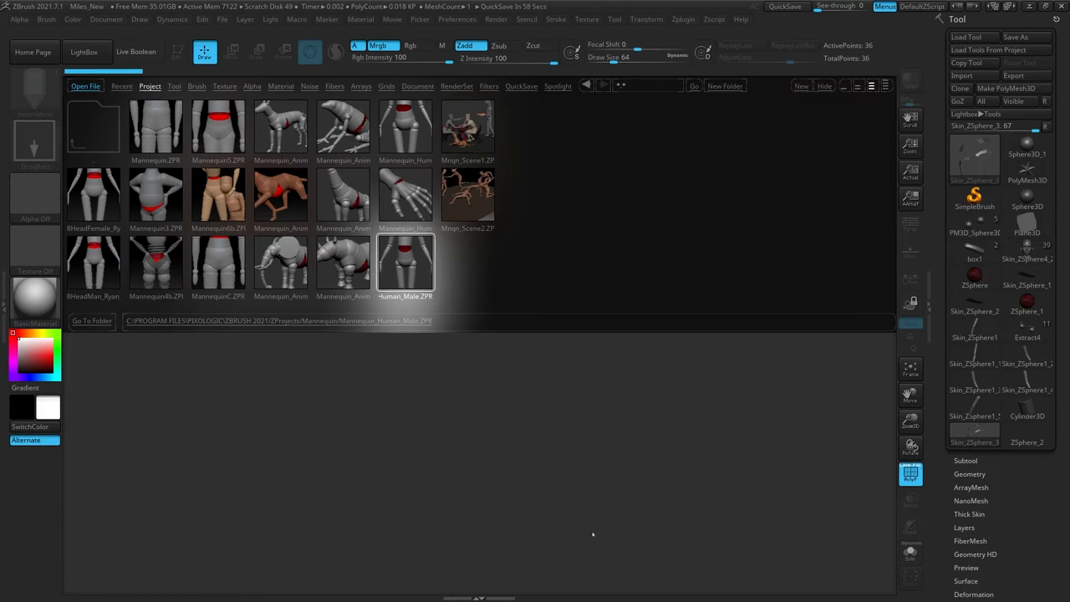
{"action": "double_click", "coordinate": [405, 263]}
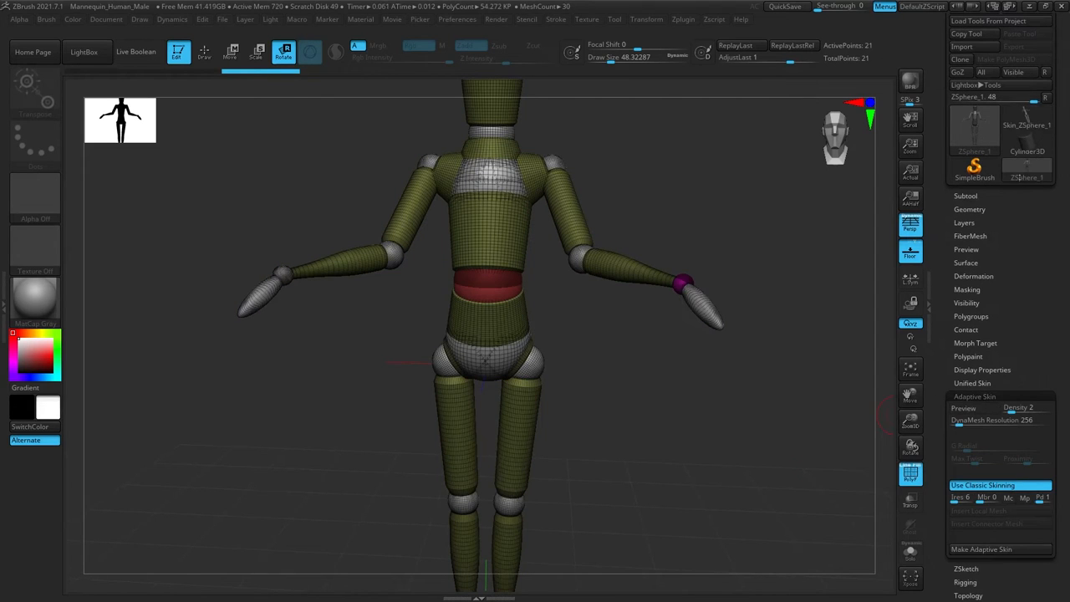
{"action": "left_click", "coordinate": [991, 549]}
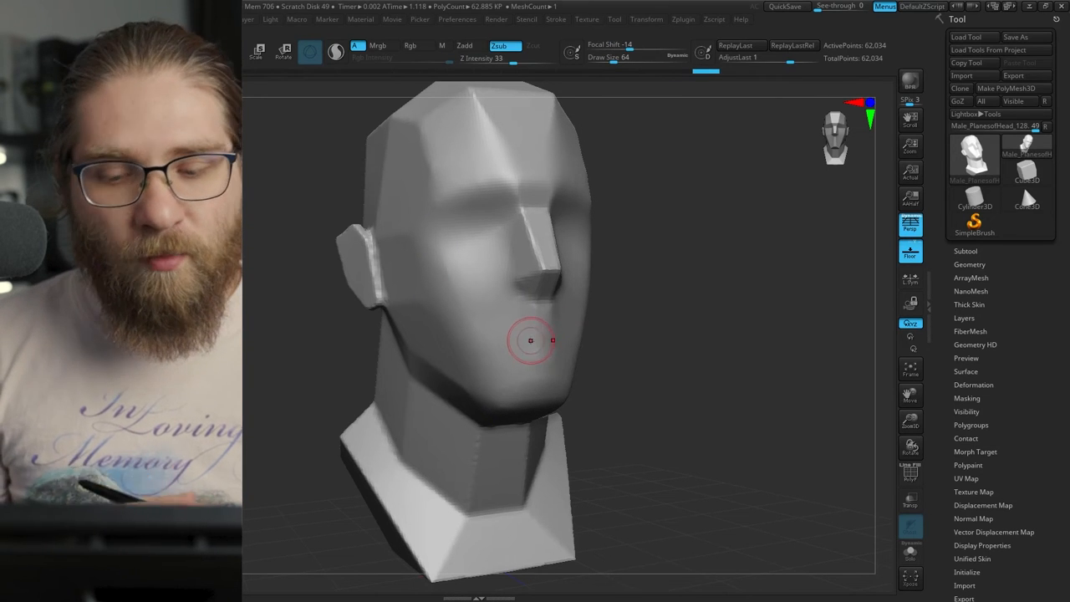
Carve a mouth slit into the planes-of-the-head bust with Zsub, then load the cylinder with the curved patch
{"action": "left_click_drag", "start_coordinate": [531, 340], "coordinate": [510, 351]}
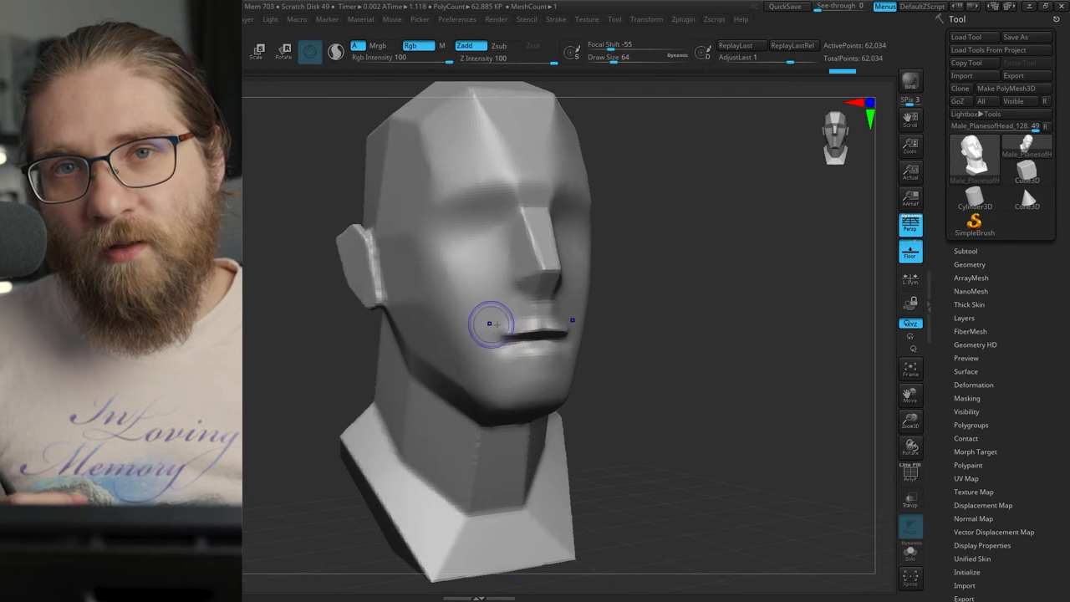
{"action": "left_click_drag", "start_coordinate": [494, 322], "coordinate": [629, 312]}
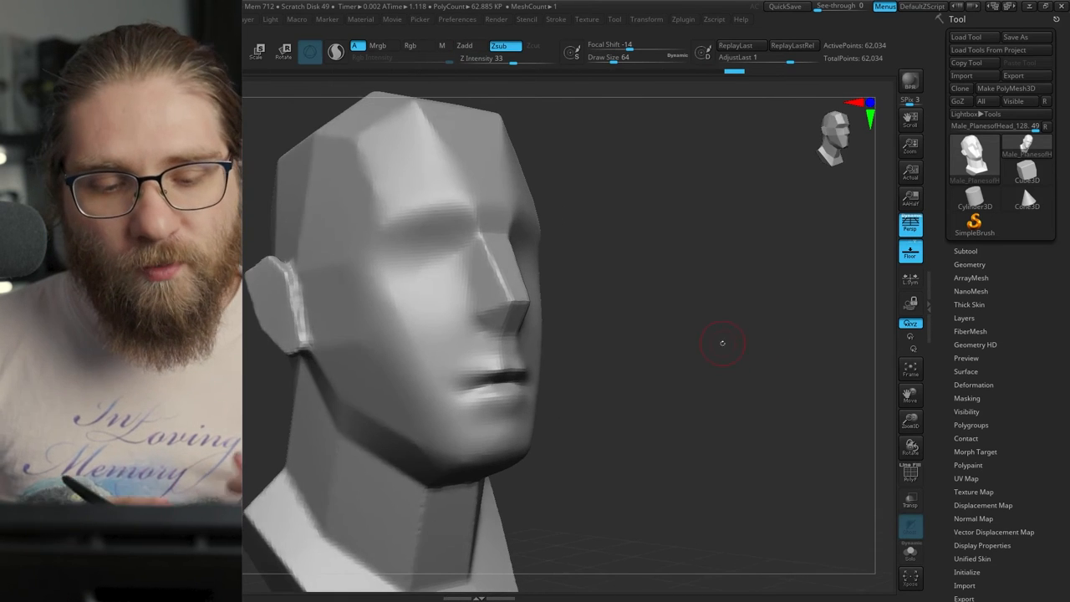
{"action": "left_click_drag", "start_coordinate": [721, 342], "coordinate": [853, 343]}
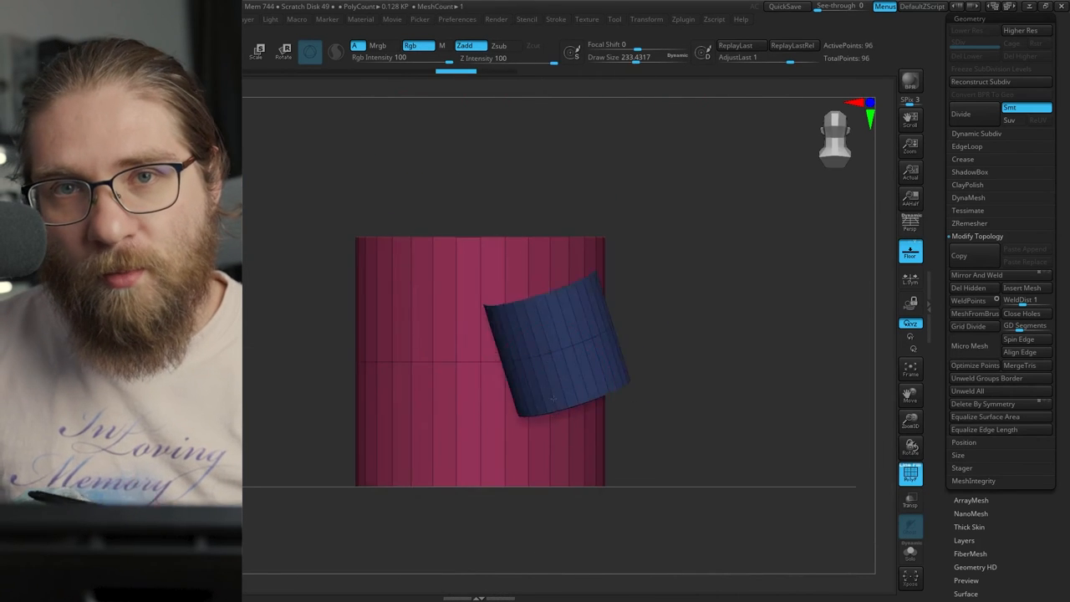
Remove the curved patch via Stroke > Curve options and select the standalone Cylinder3D subtool
{"action": "left_click", "coordinate": [556, 19]}
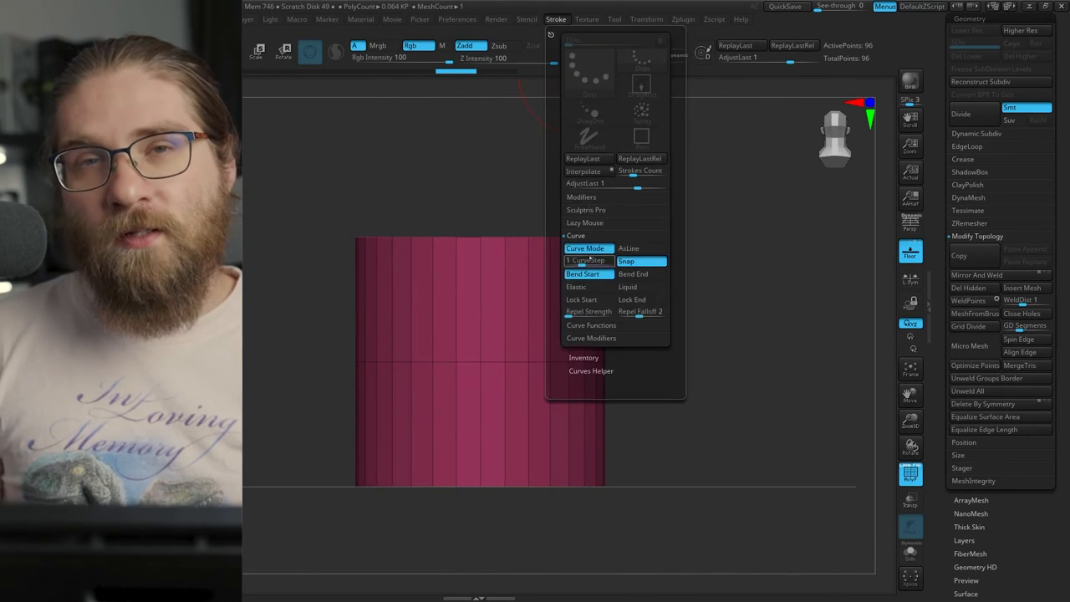
{"action": "left_click_drag", "start_coordinate": [427, 320], "coordinate": [859, 221]}
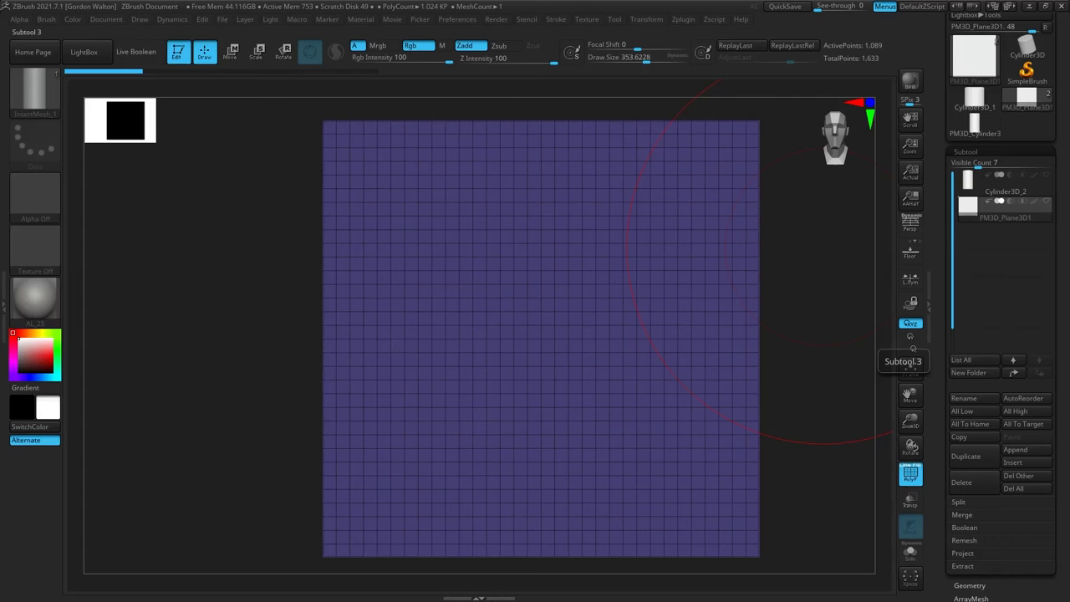
{"action": "left_click_drag", "start_coordinate": [407, 194], "coordinate": [481, 161]}
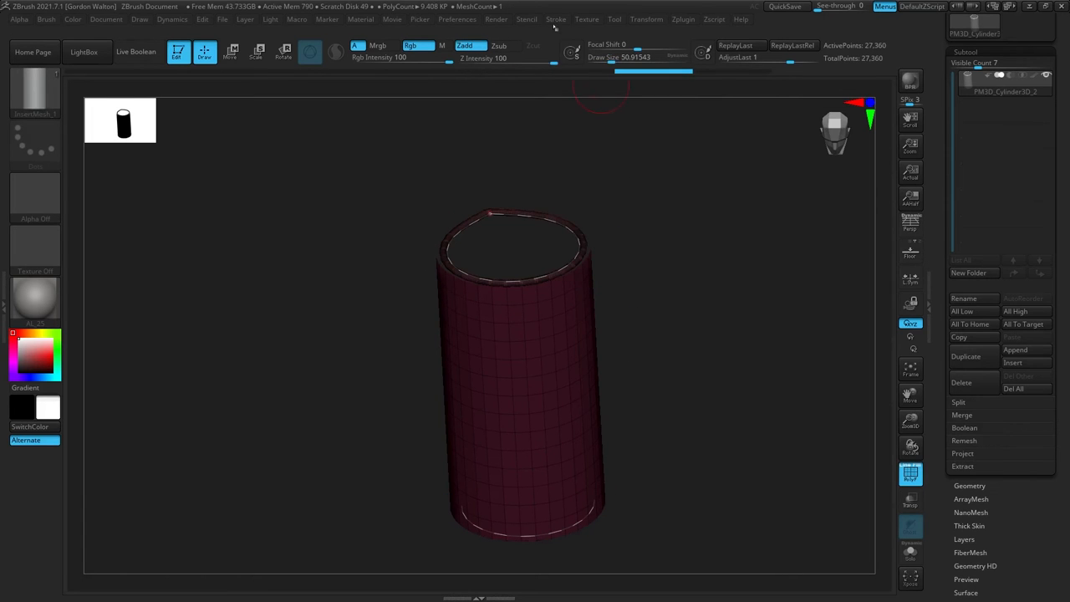
Load the pointed-top column, rotate it with Transpose, and return to the plain pink cylinder
{"action": "left_click", "coordinate": [555, 19]}
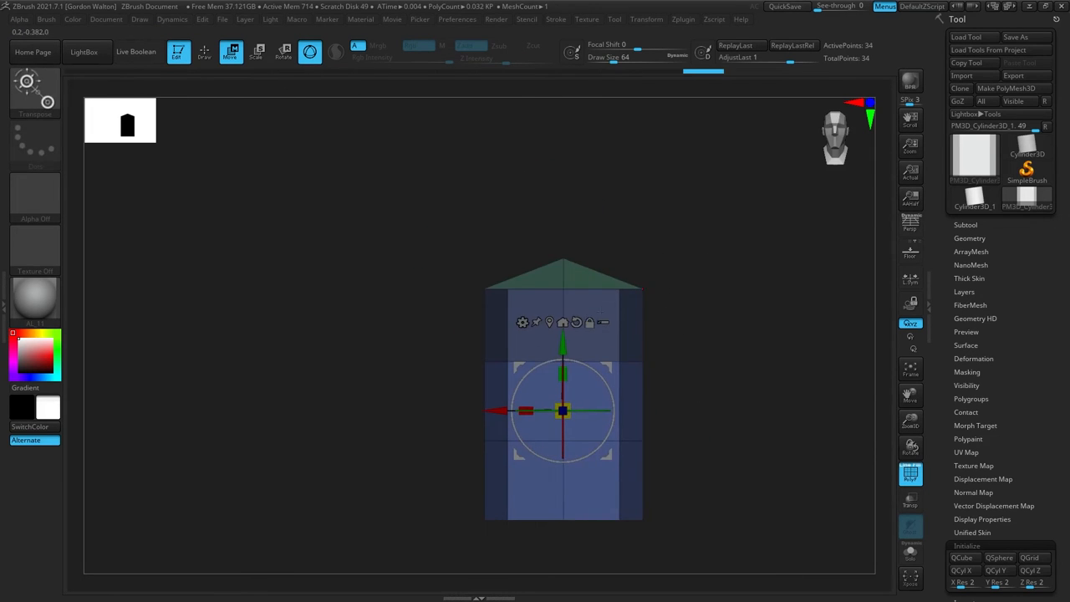
{"action": "left_click_drag", "start_coordinate": [564, 410], "coordinate": [540, 326]}
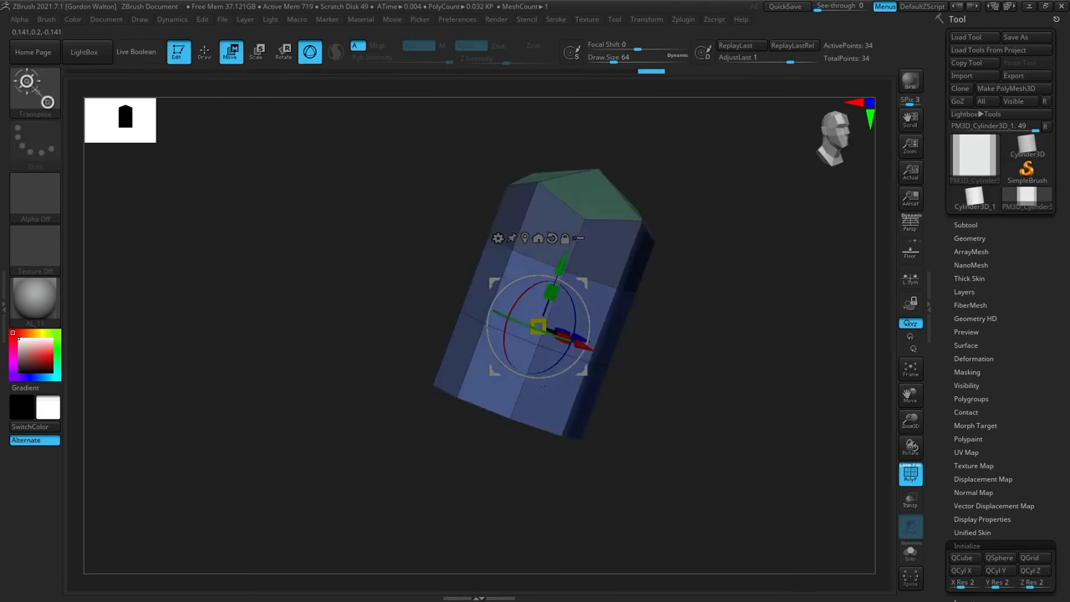
{"action": "left_click_drag", "start_coordinate": [538, 326], "coordinate": [540, 399]}
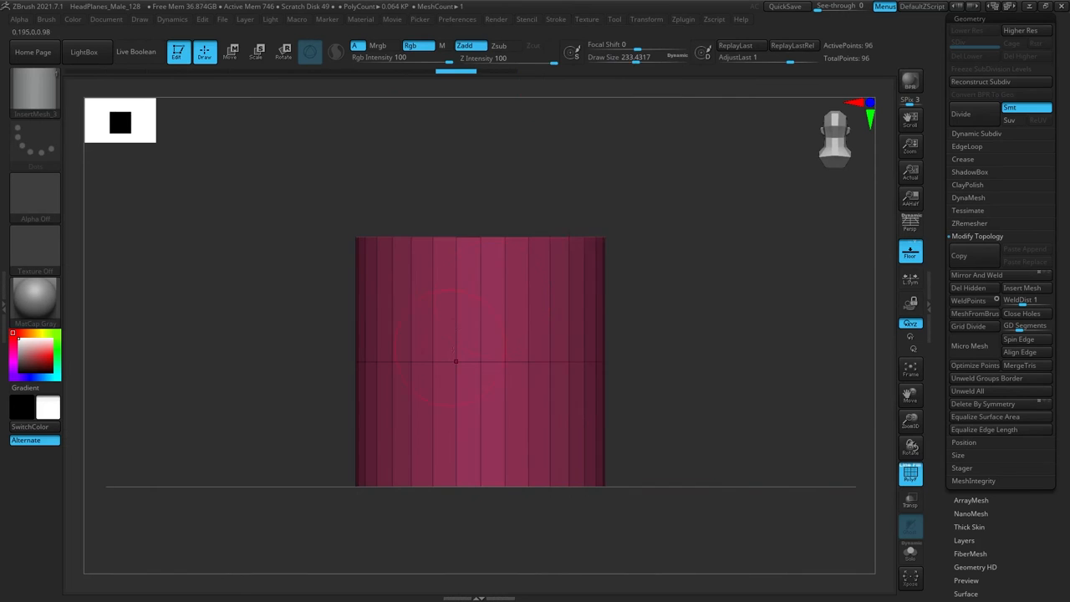
Draw an InsertMesh curve stroke arcing along the left edge of the Plane3D grid
{"action": "left_click_drag", "start_coordinate": [409, 335], "coordinate": [845, 209]}
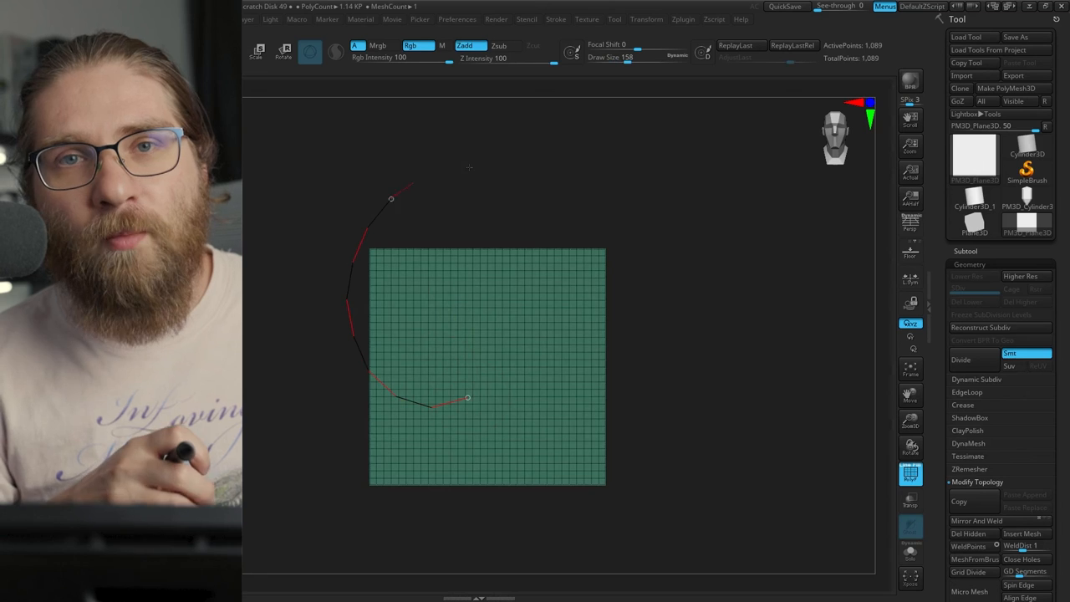
Adjust the curve projection range and undo the test tube, keeping its curve
{"action": "left_click", "coordinate": [557, 18]}
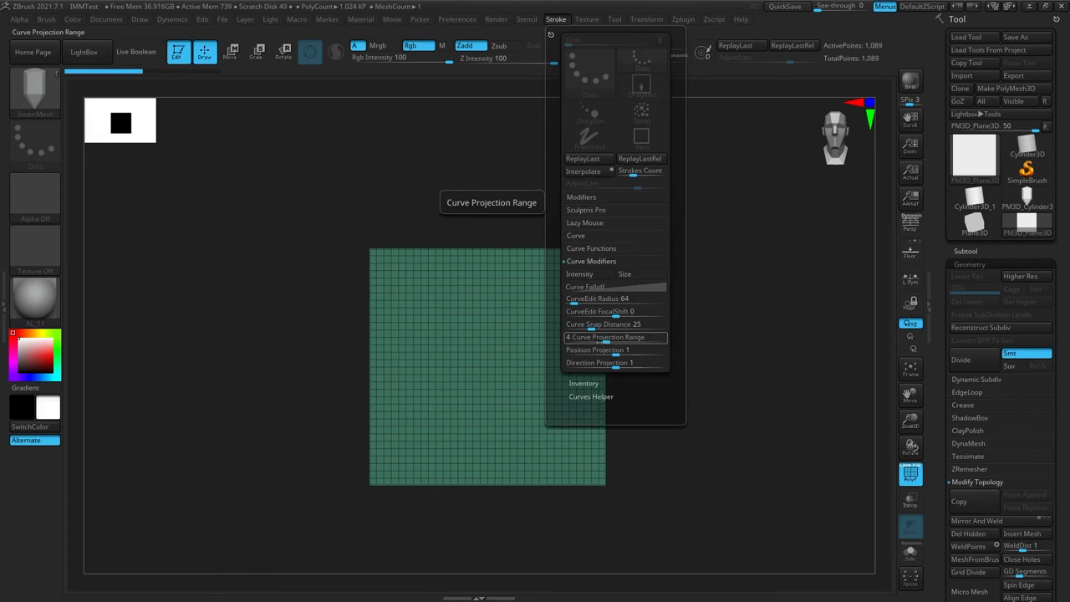
{"action": "left_click", "coordinate": [585, 286]}
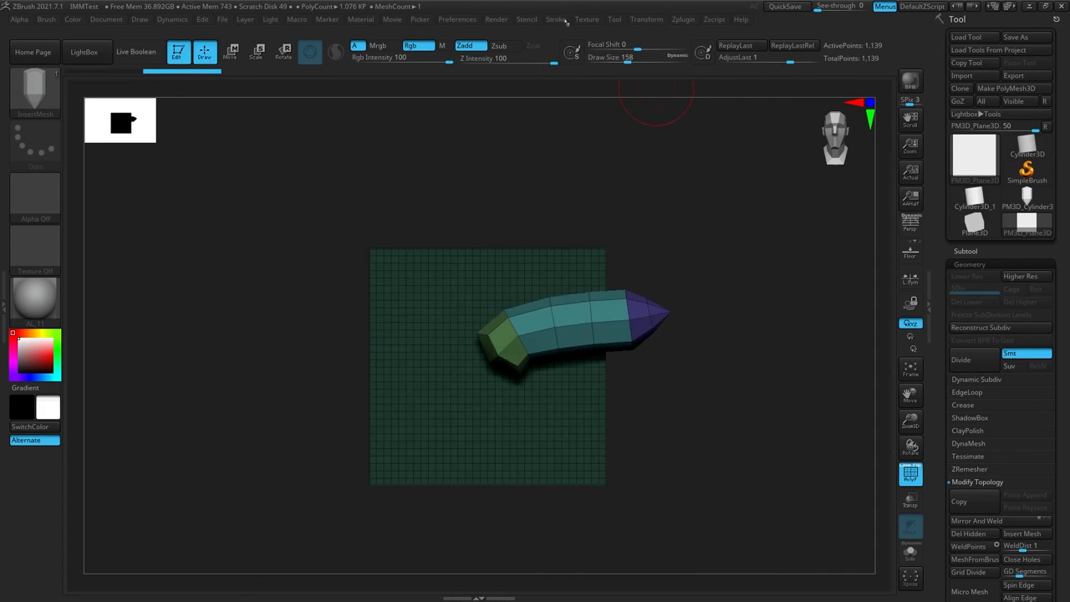
{"action": "left_click", "coordinate": [559, 18]}
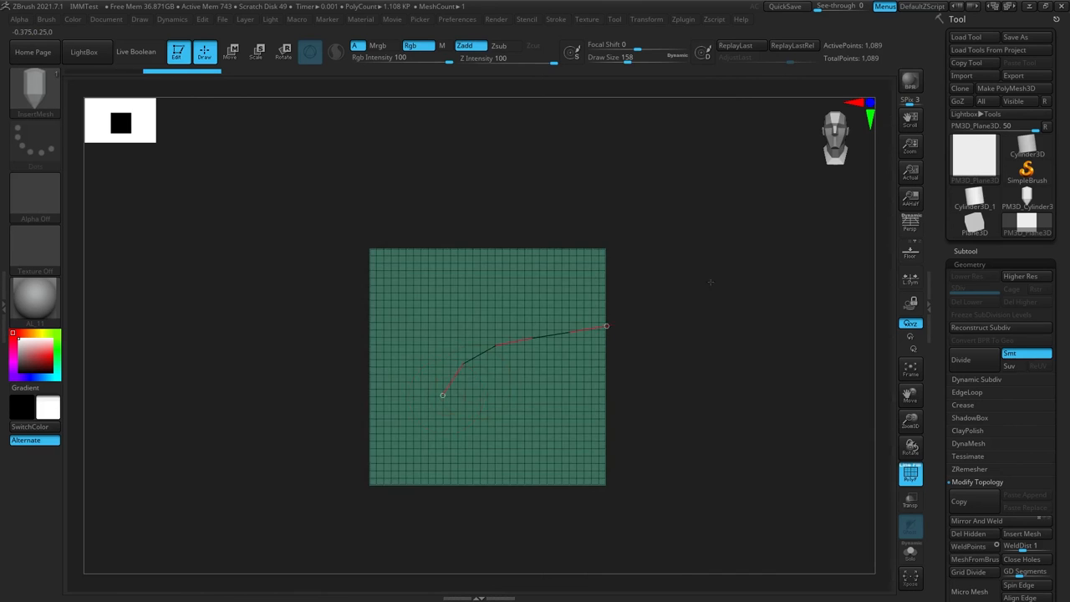
Enable the Size curve modifier and reset the Curve Falloff profile
{"action": "left_click_drag", "start_coordinate": [607, 326], "coordinate": [662, 301]}
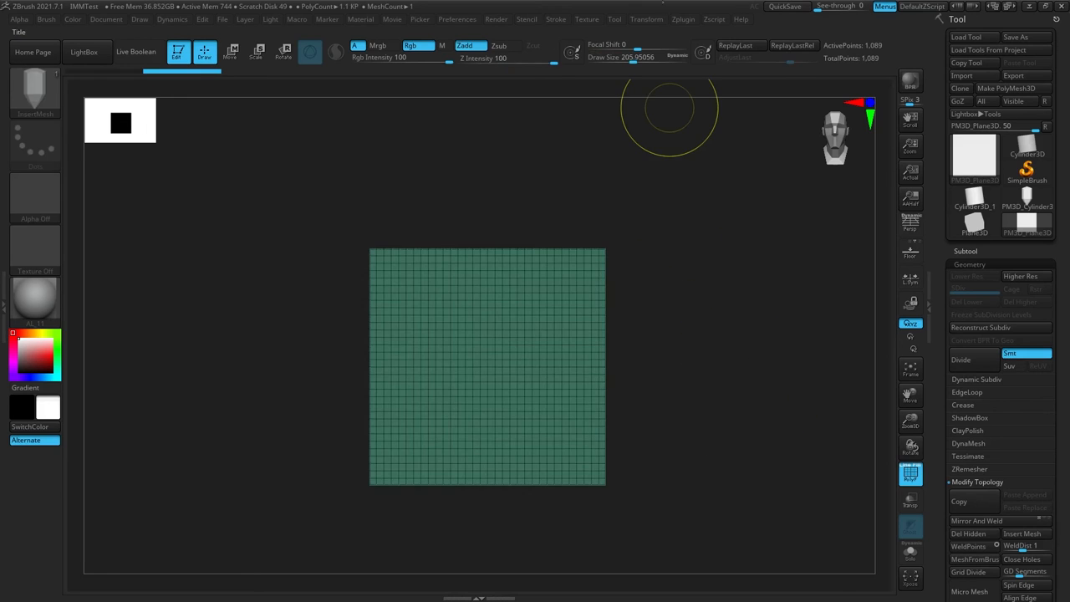
{"action": "left_click", "coordinate": [557, 18]}
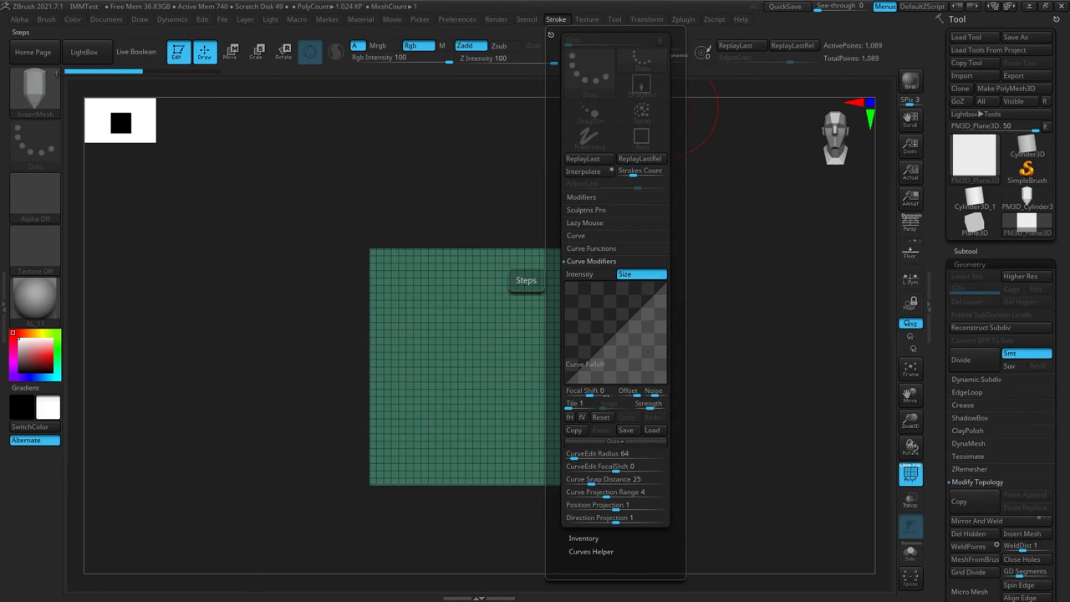
{"action": "left_click", "coordinate": [600, 416]}
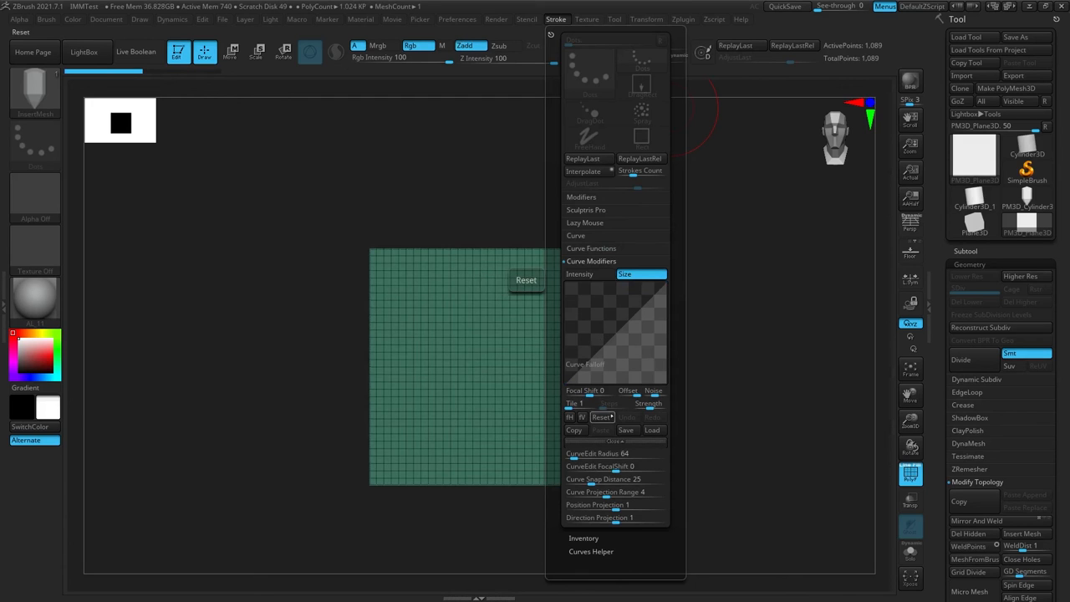